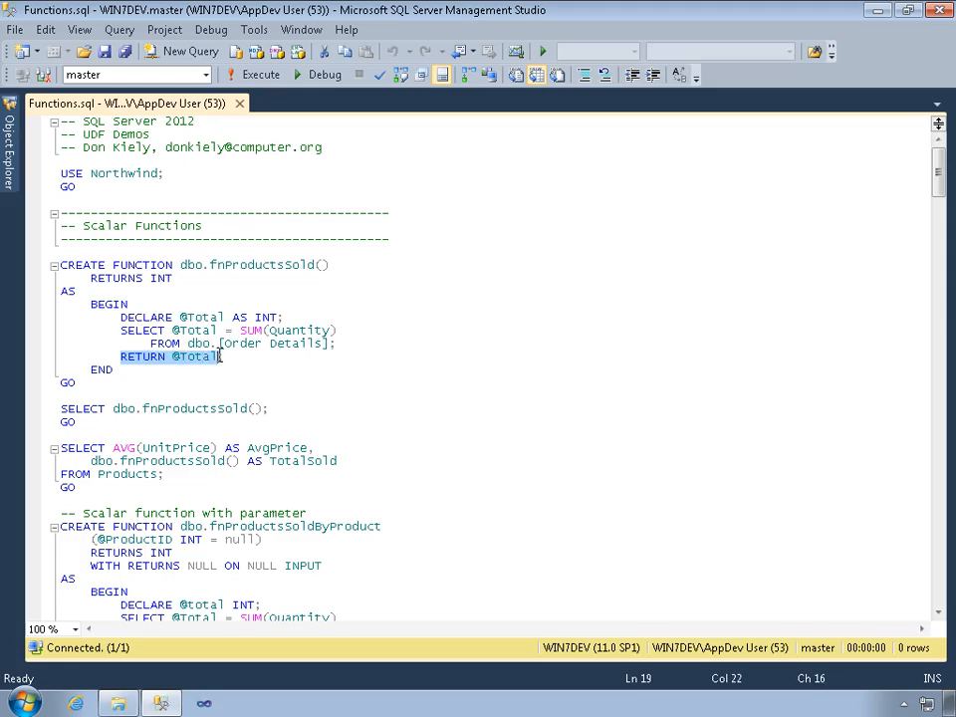
# Step: Execute the AvgPrice and fnProductsSold() TotalSold query, returning 28.8663 and 51317
pyautogui.click(253, 75)
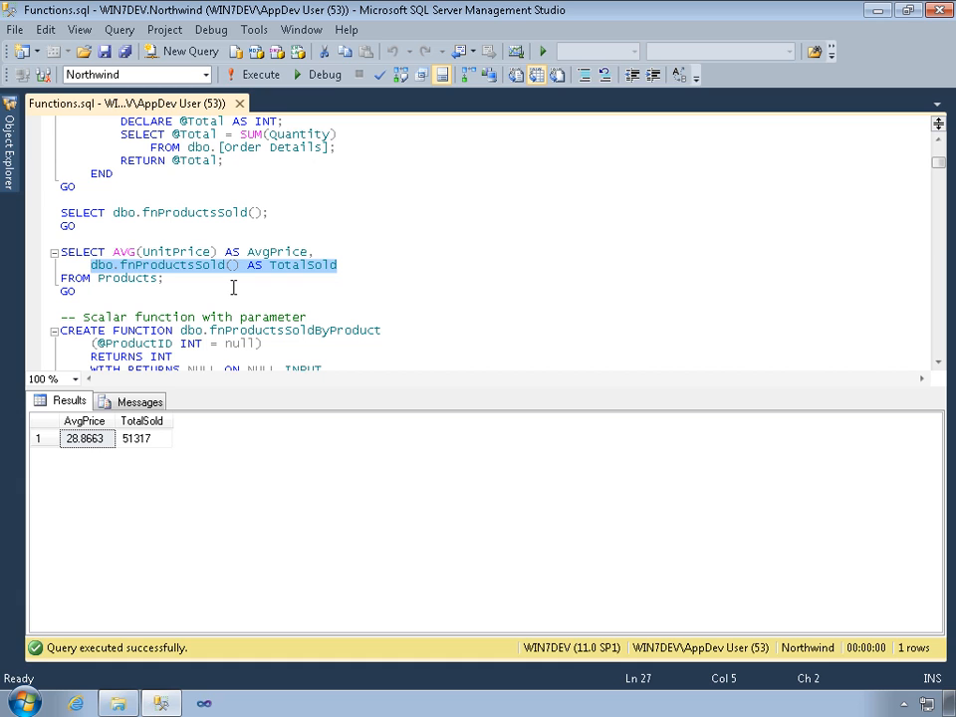
# Step: Scroll to and select the parameterized fnProductsSoldByProduct function definition
pyautogui.scroll(-3)
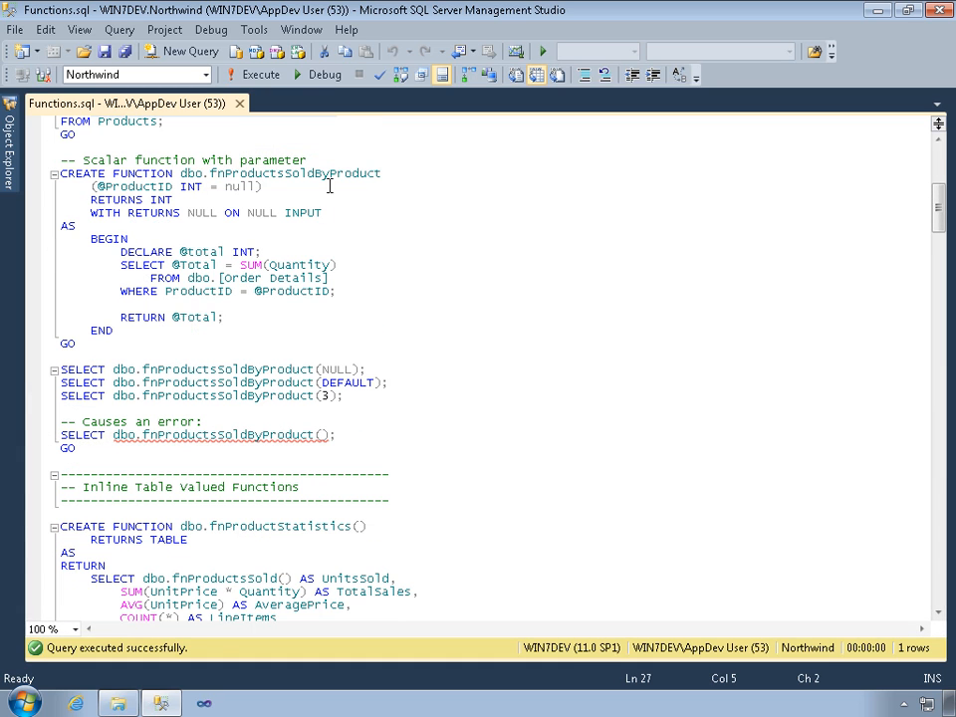
pyautogui.doubleClick(295, 172)
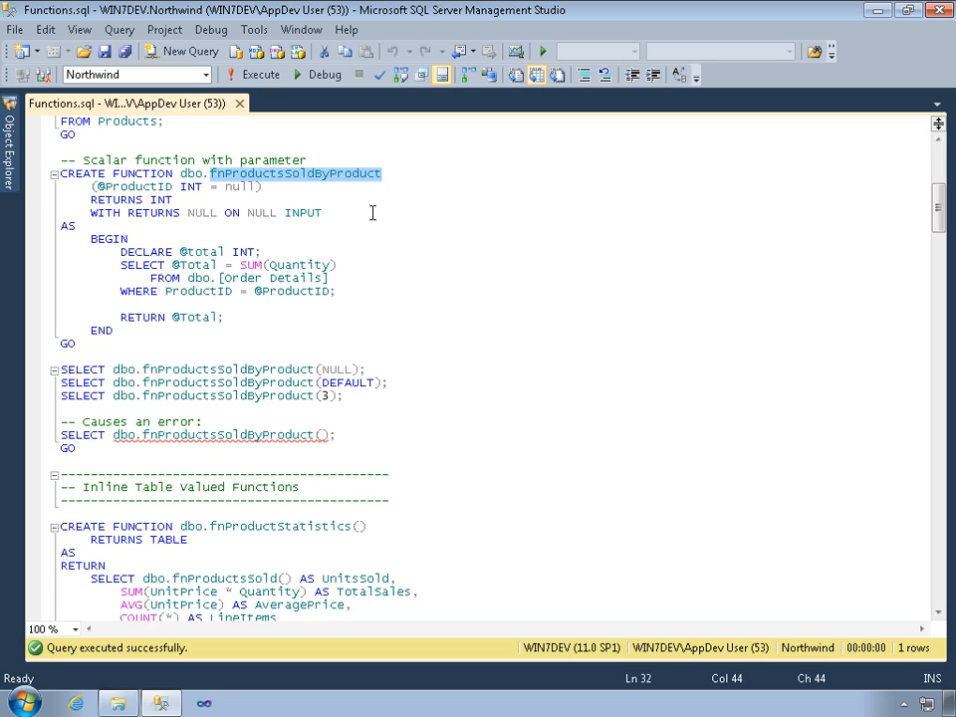